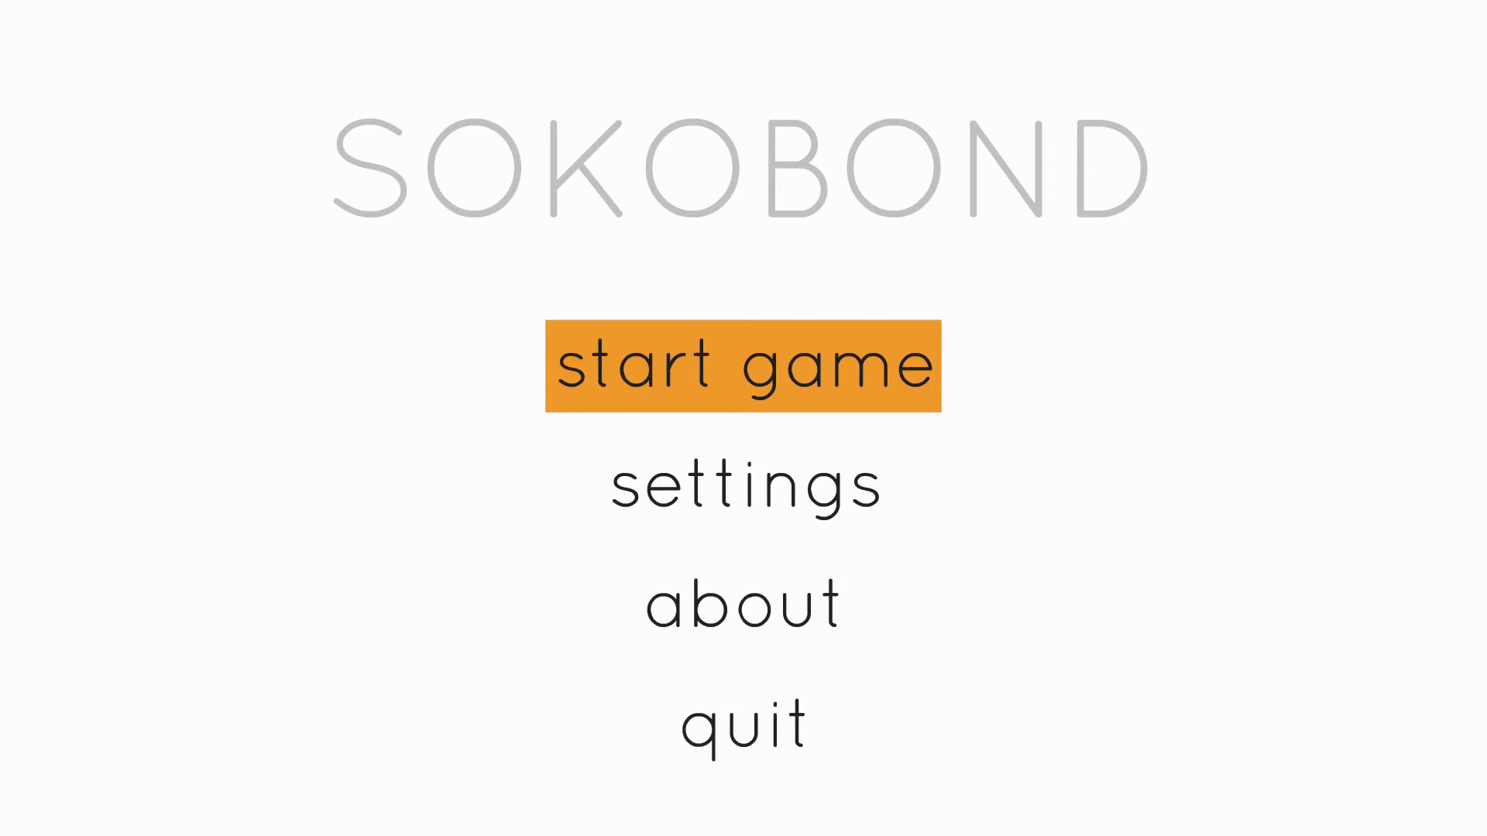
# - Start the game from the title menu and play through to the Roundabout level
pyautogui.click(742, 367)
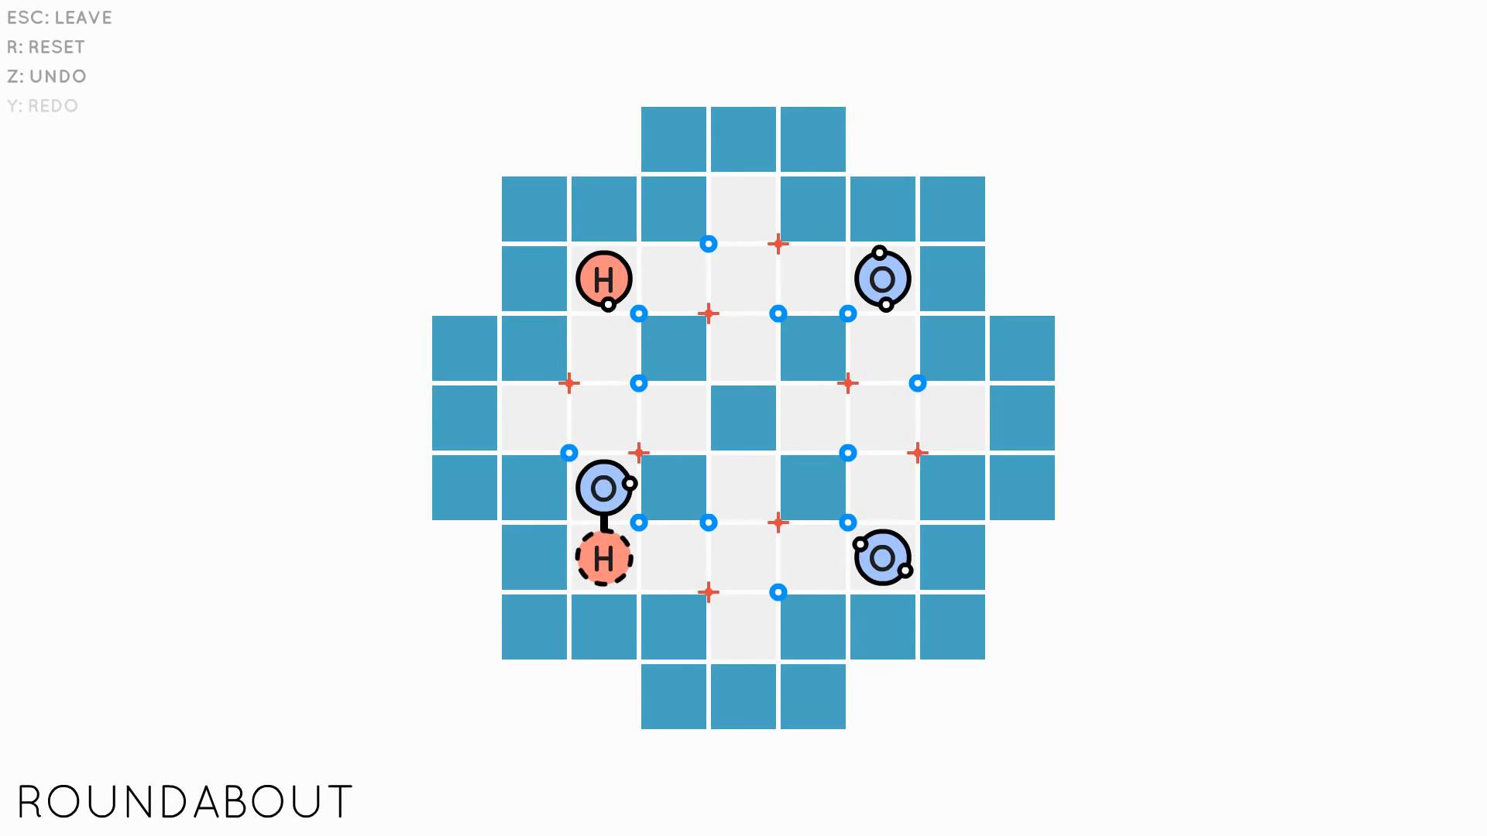
# - Return to the level map with Esc and open the Matchmaker level
pyautogui.press('Escape')
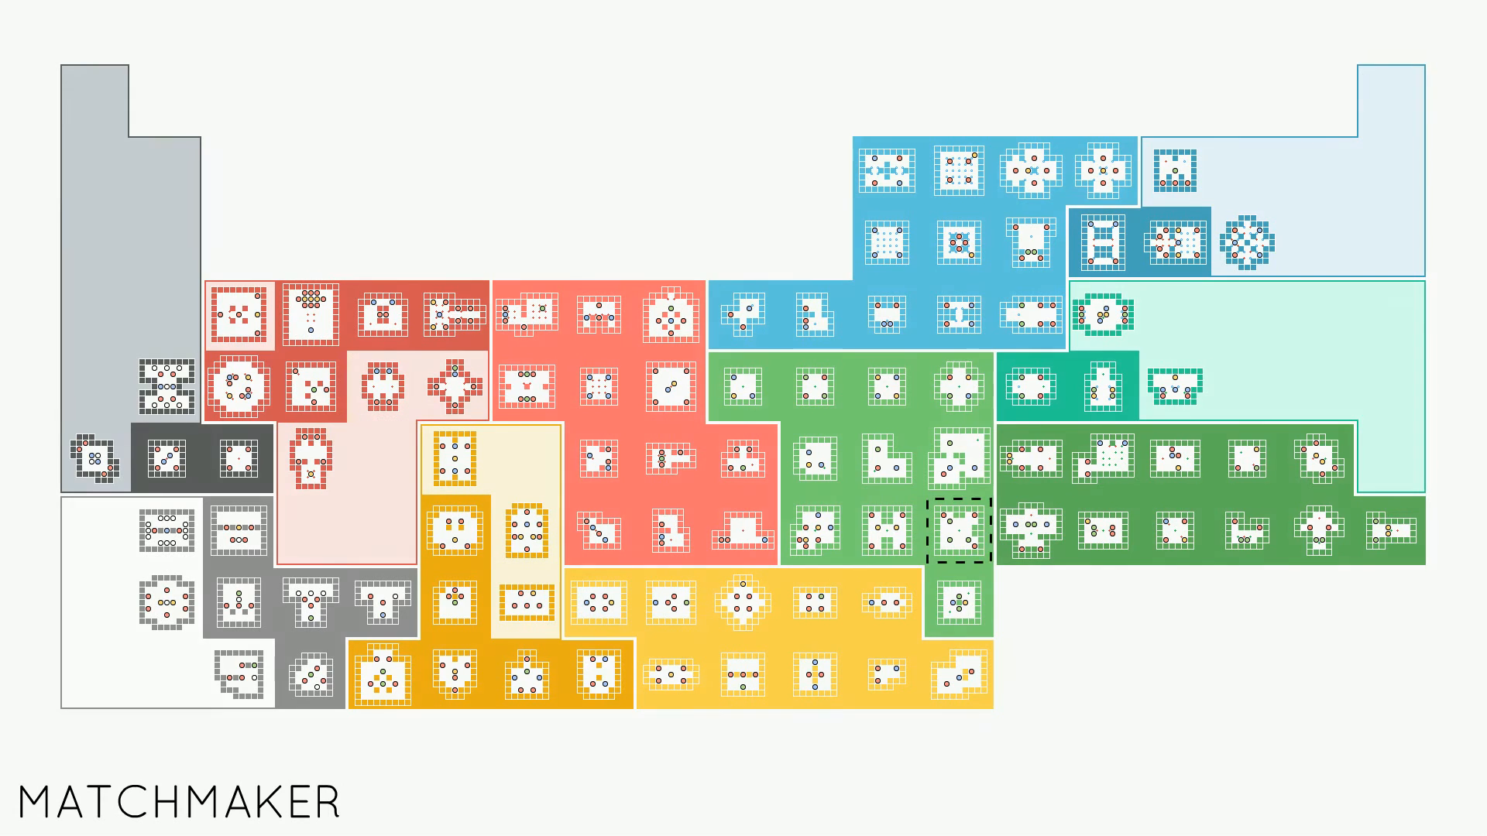
pyautogui.click(958, 532)
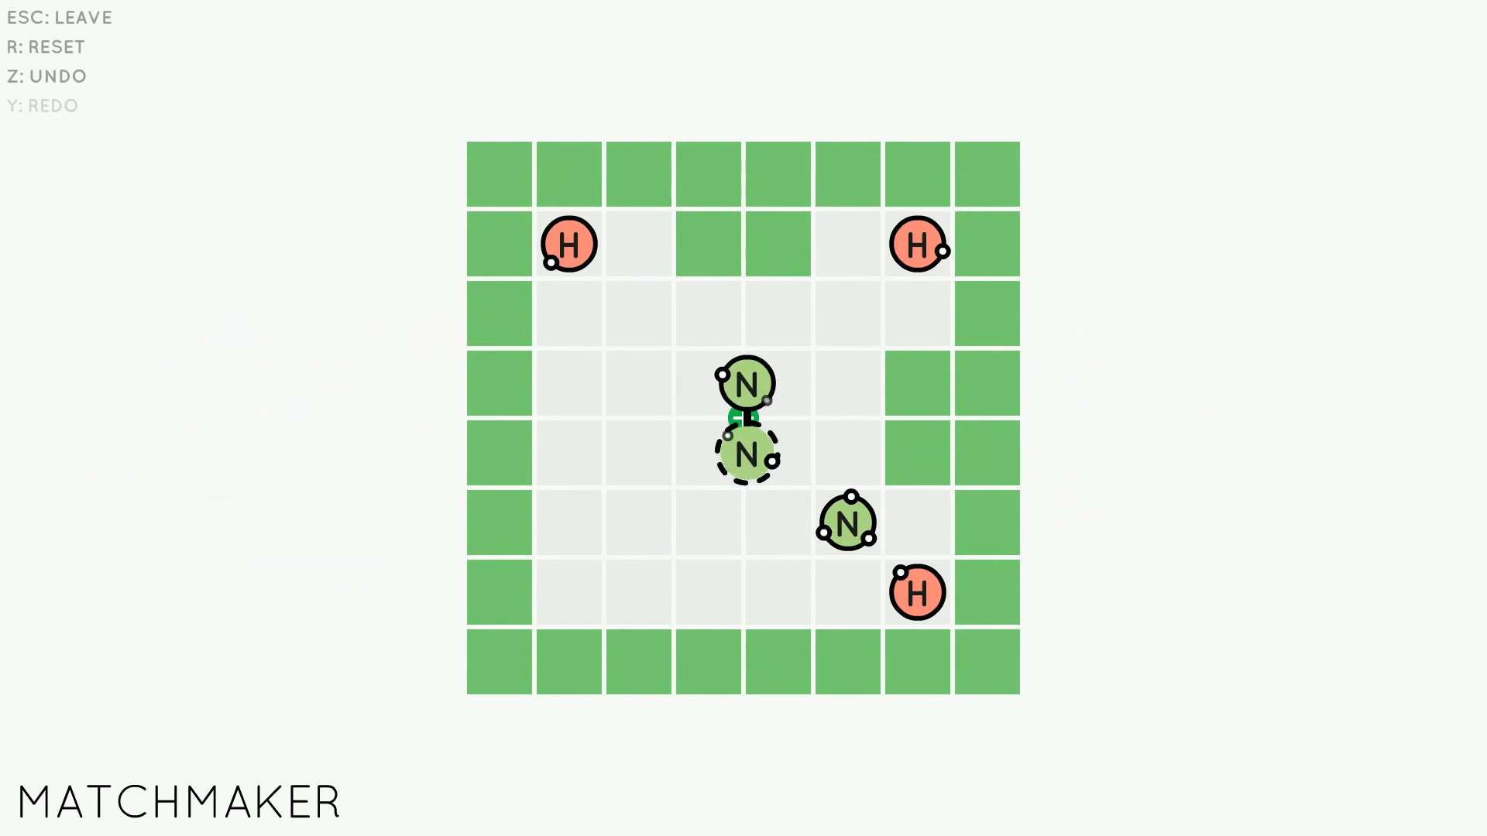